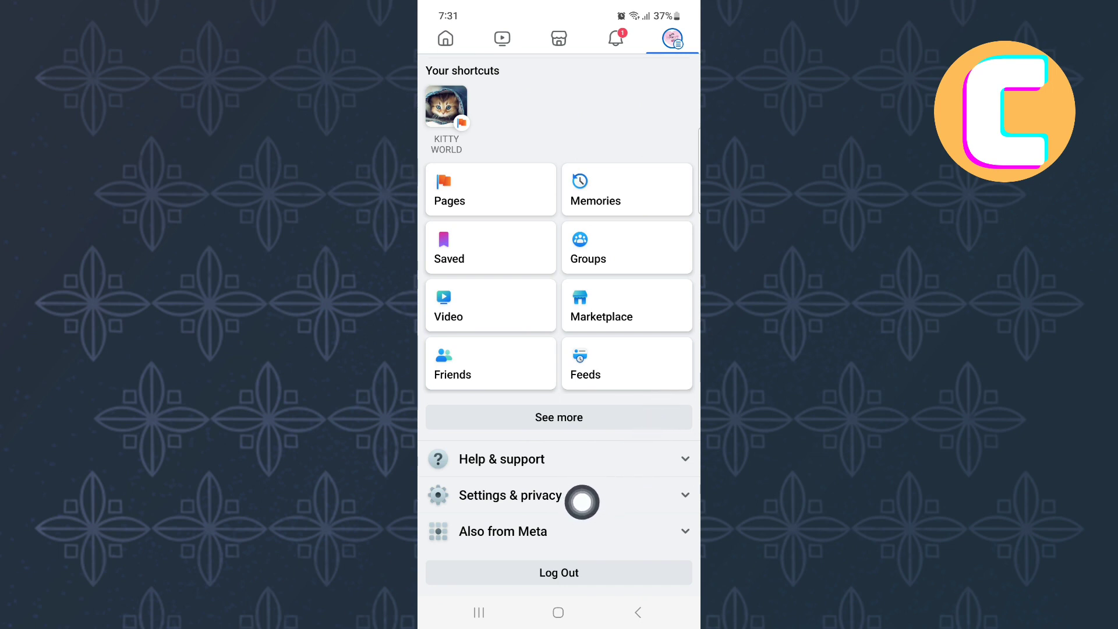
Expand Settings & privacy in the Facebook account menu to reveal its options
{"action": "left_click", "coordinate": [512, 495]}
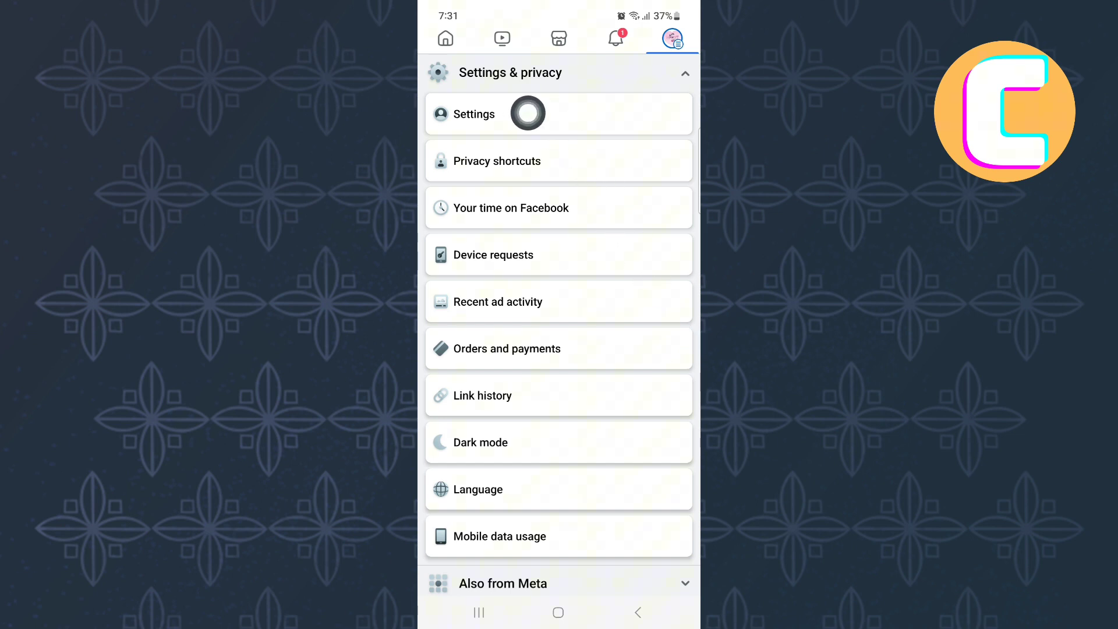
Go to the full Settings page and bring the Preferences list with Media into view
{"action": "left_click", "coordinate": [474, 113]}
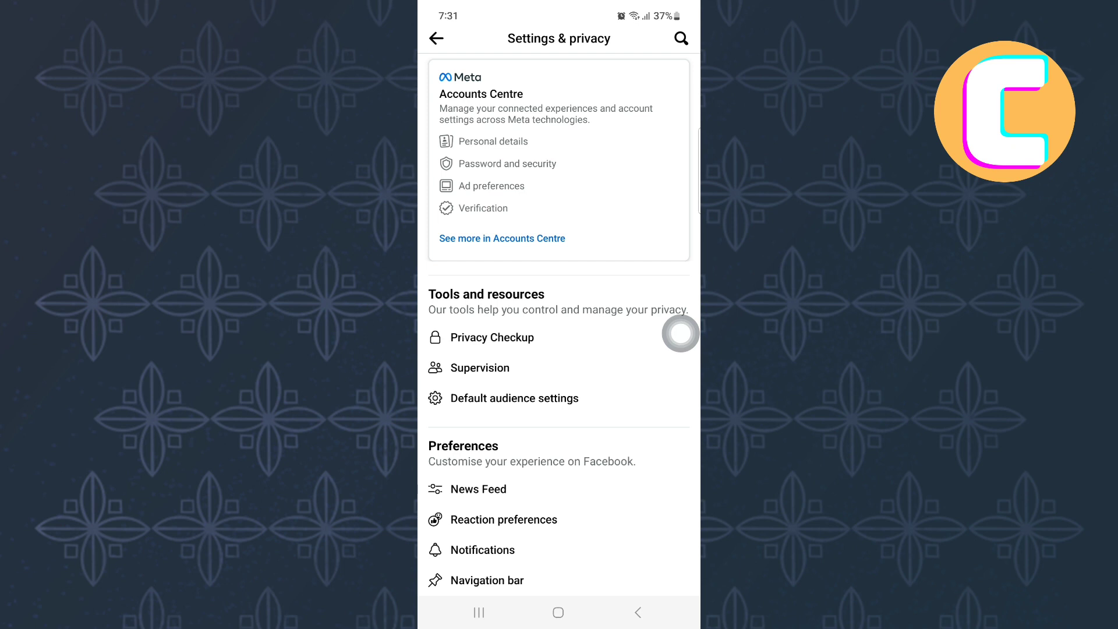
{"action": "scroll", "scroll_direction": "down", "scroll_amount": 3}
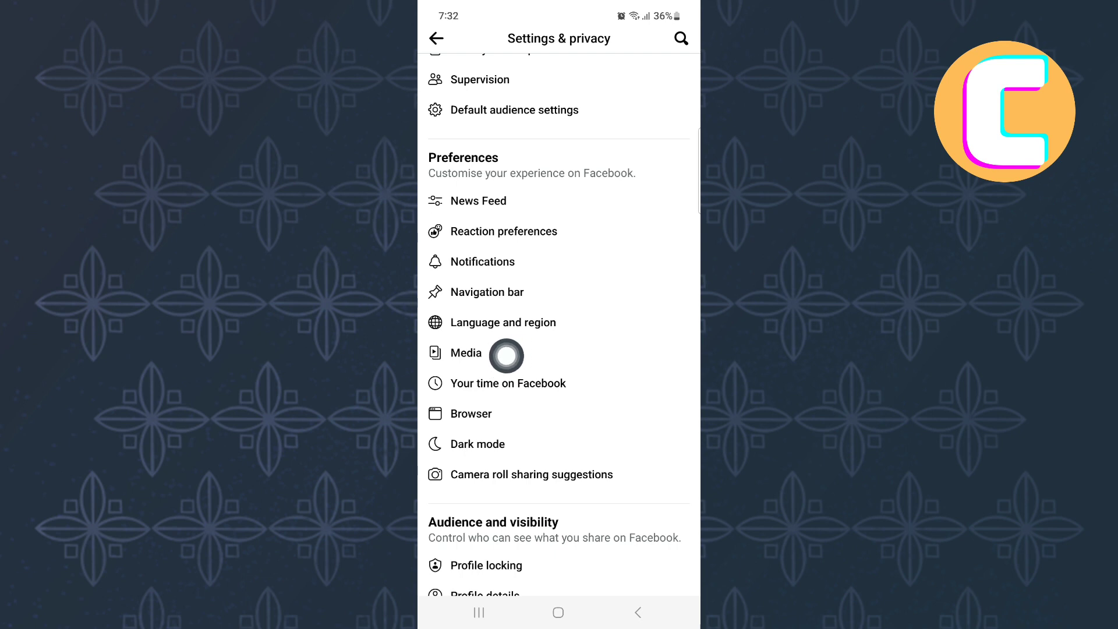
Enter the Media settings showing video quality and autoplay 'On mobile data and Wi-Fi'
{"action": "left_click", "coordinate": [466, 352]}
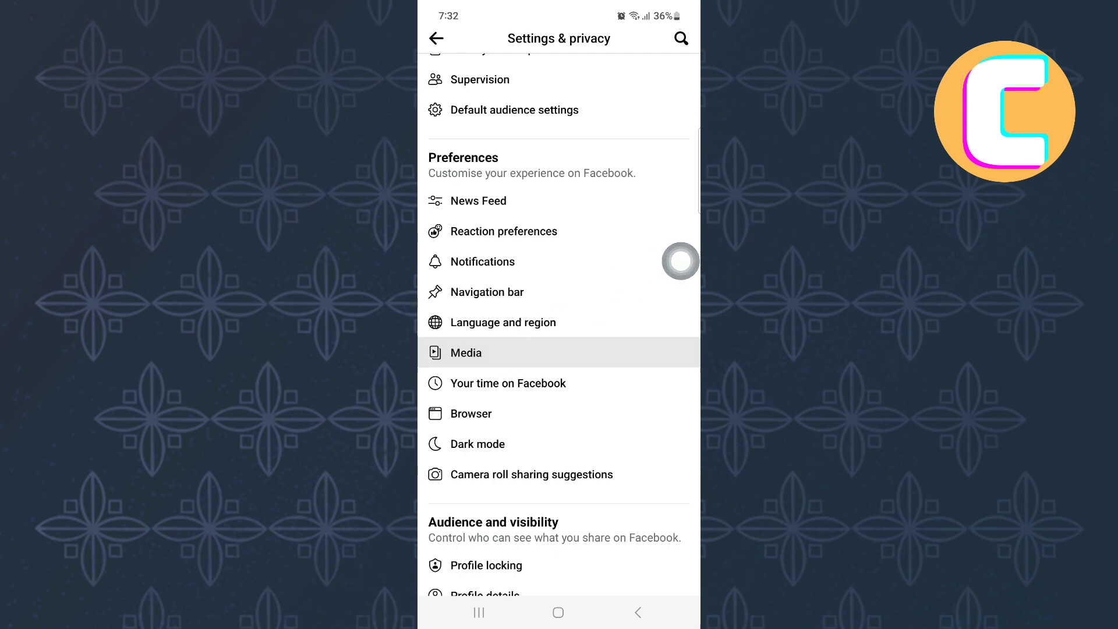
{"action": "left_click", "coordinate": [466, 352]}
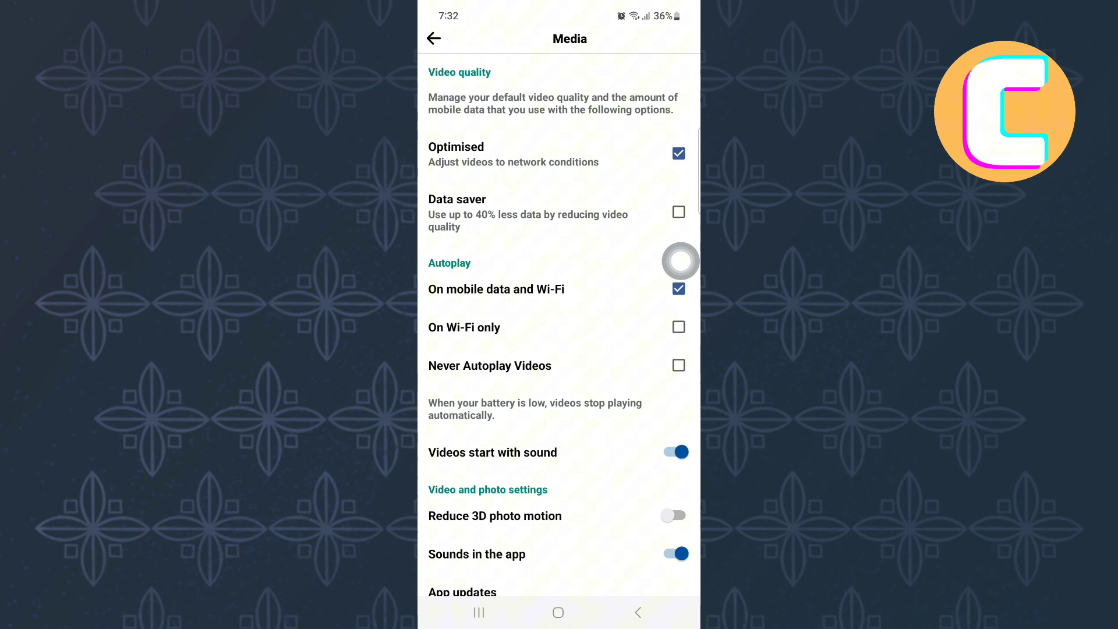